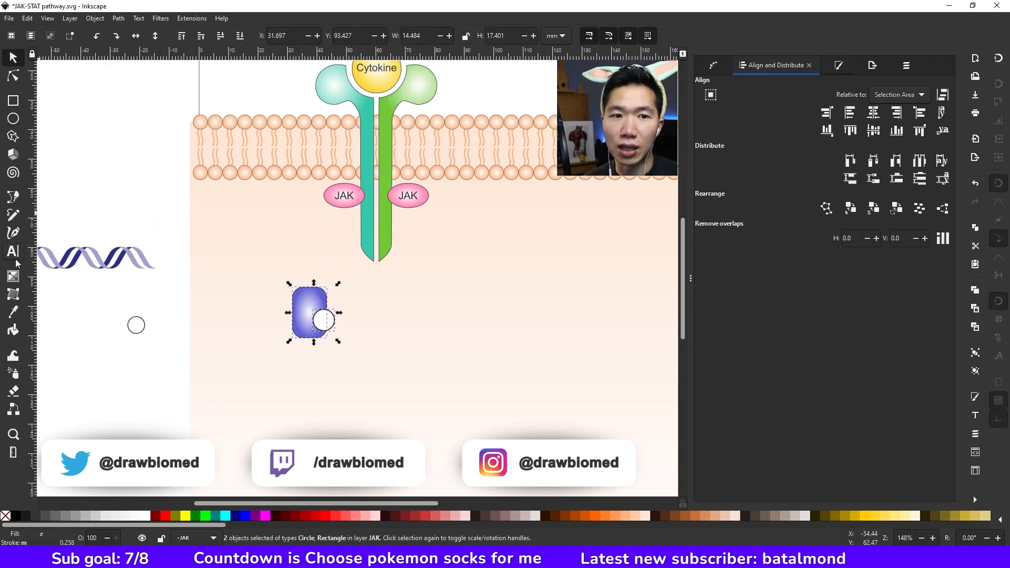
Cut the circle out of the STAT body with Path Difference and seat the spare circle in the notch
{"action": "left_click", "coordinate": [117, 17]}
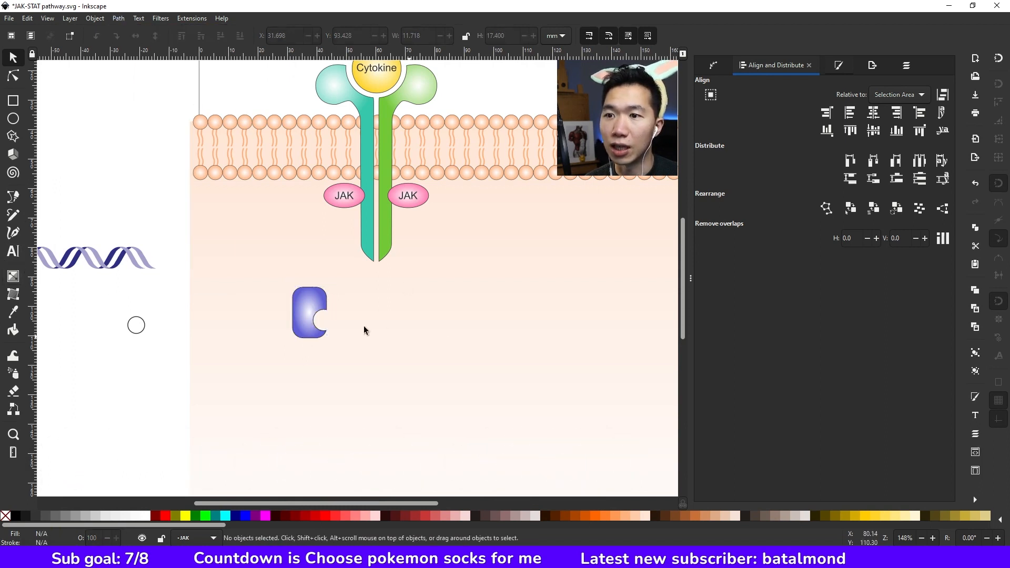
{"action": "left_click_drag", "start_coordinate": [135, 325], "coordinate": [284, 319]}
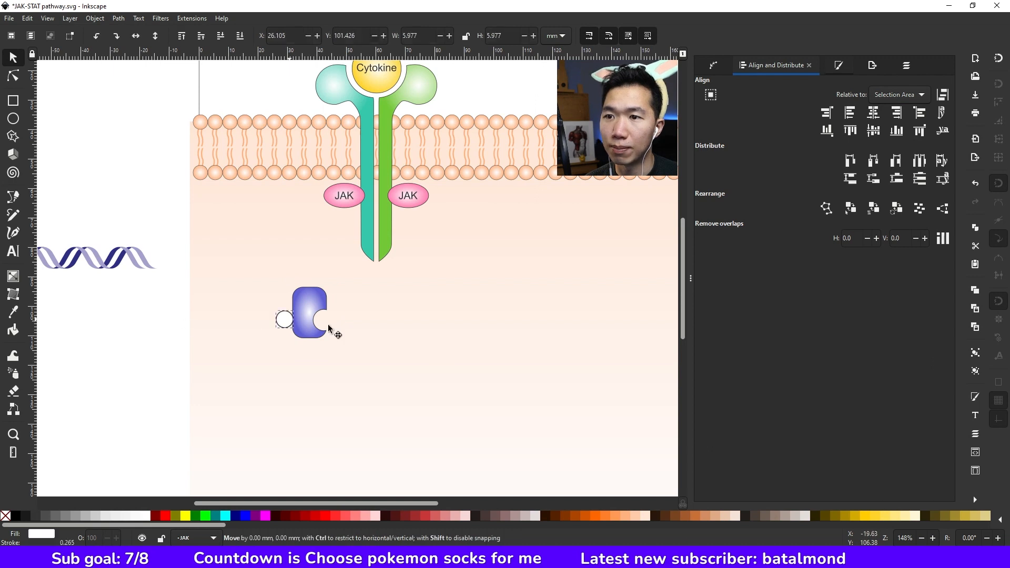
{"action": "left_click_drag", "start_coordinate": [284, 320], "coordinate": [324, 320]}
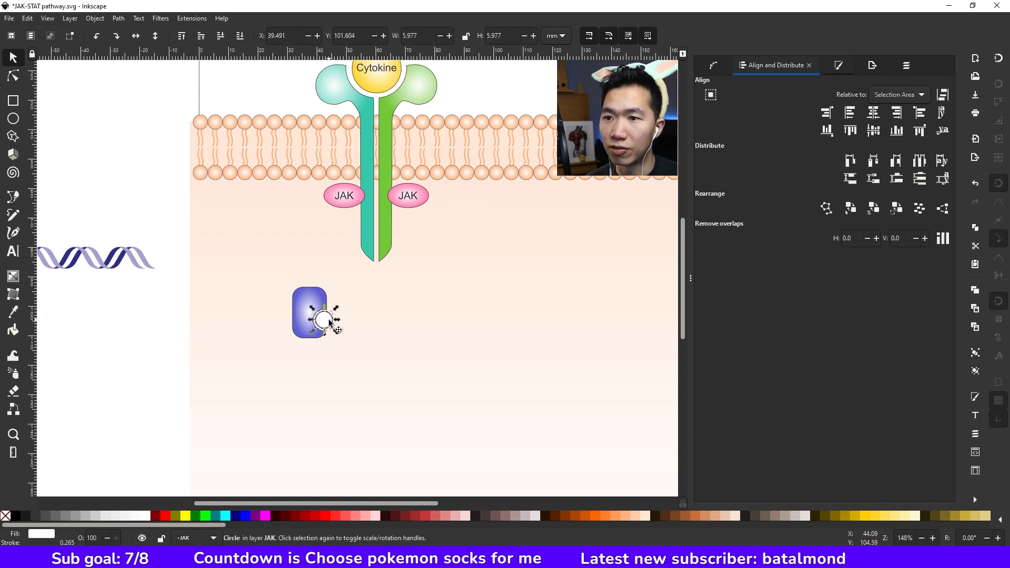
{"action": "left_click", "coordinate": [13, 276]}
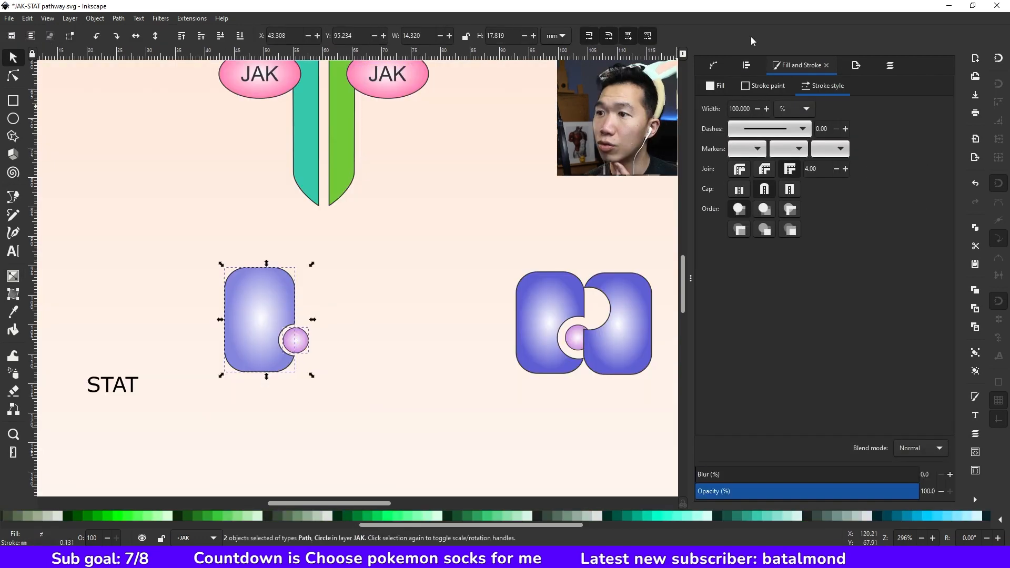
Group the P text with its pink circle to form a phosphate marker
{"action": "left_click", "coordinate": [95, 18]}
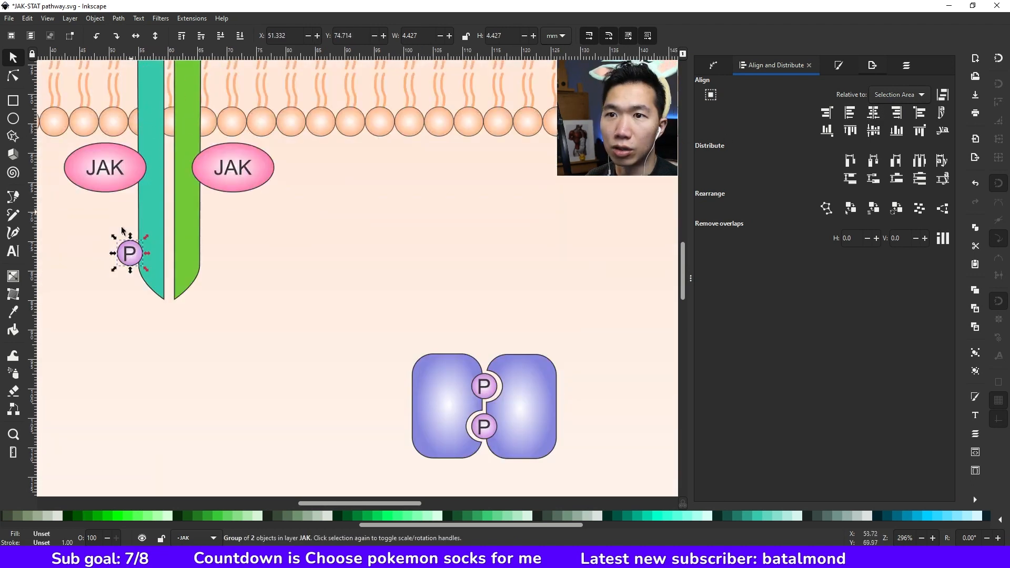
Position the P phosphate marker snugly against the left receptor tail
{"action": "left_click_drag", "start_coordinate": [129, 252], "coordinate": [133, 249]}
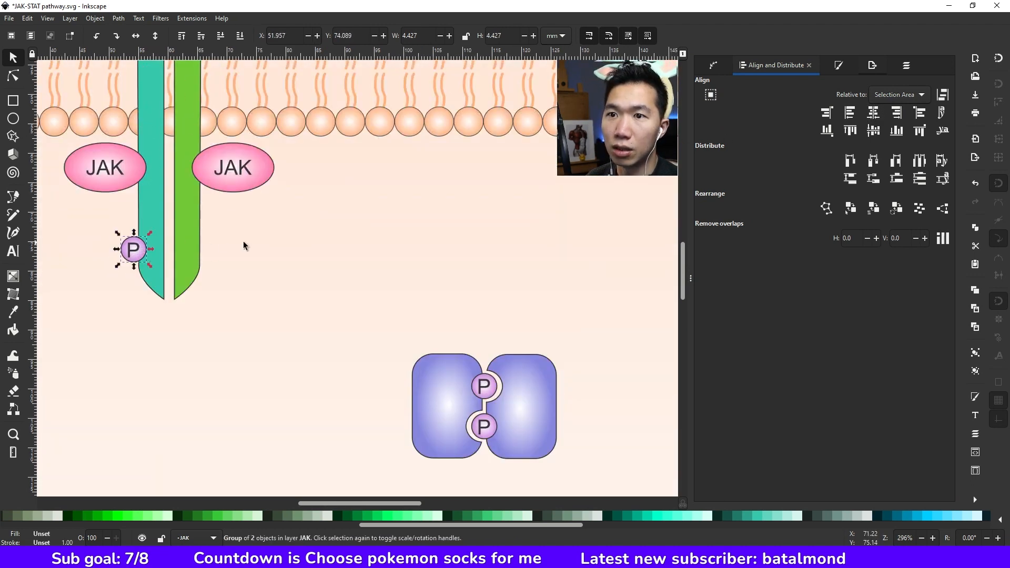
{"action": "left_click_drag", "start_coordinate": [133, 249], "coordinate": [204, 247]}
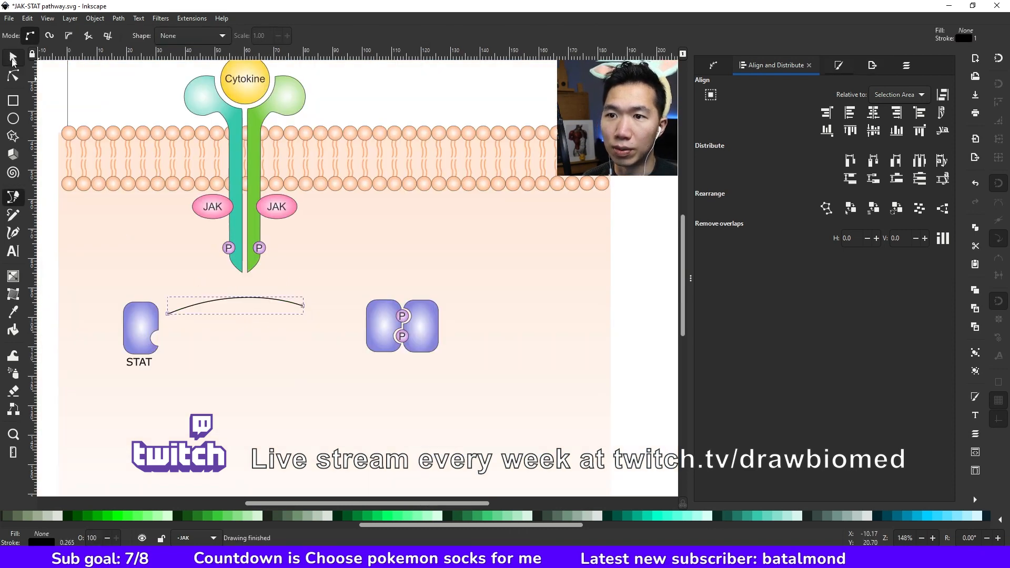
Draw the curved and straight arrows with the Bezier tool and zoom out to view the pathway
{"action": "left_click", "coordinate": [11, 58]}
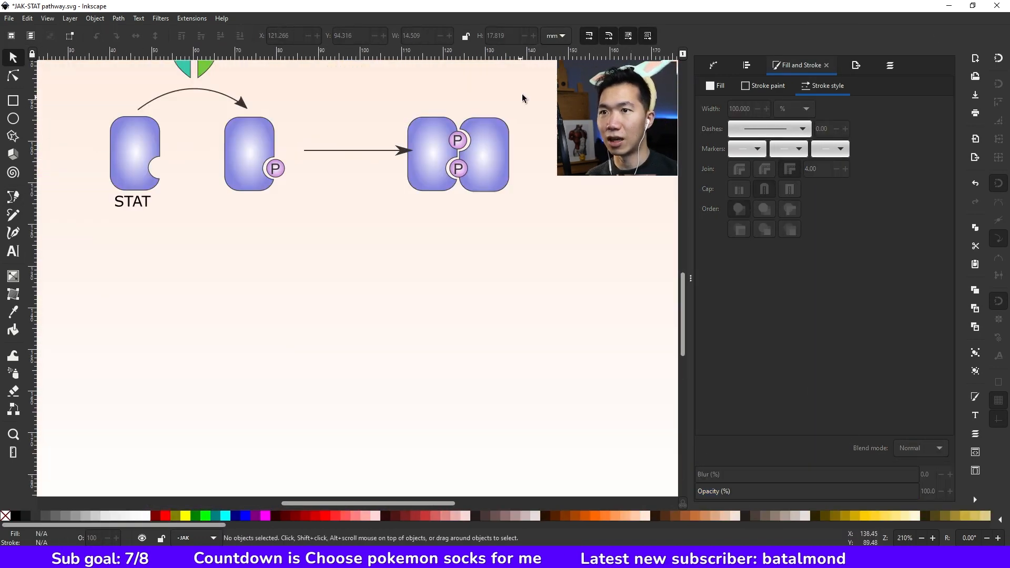
{"action": "scroll", "scroll_direction": "down", "scroll_amount": 3}
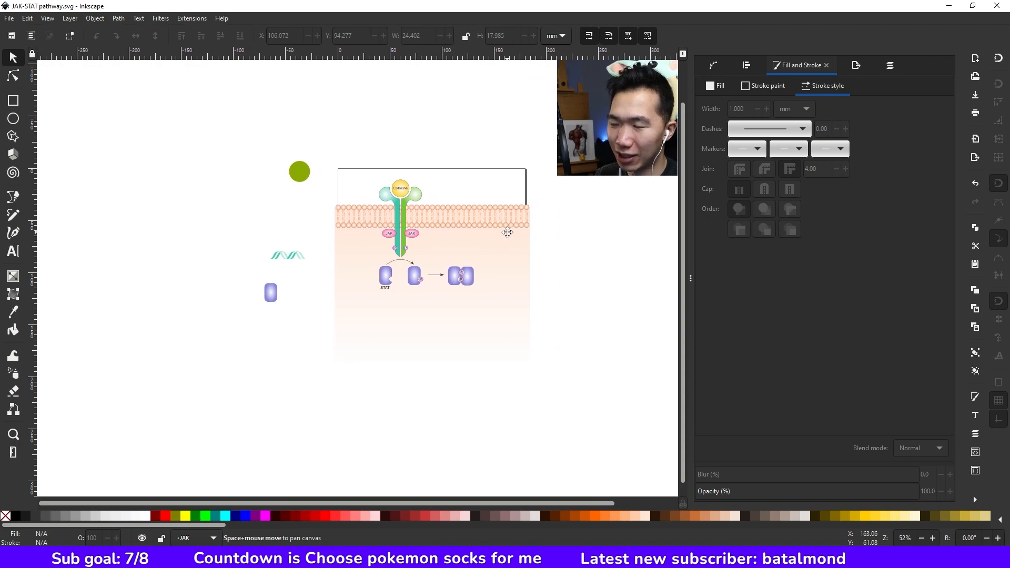